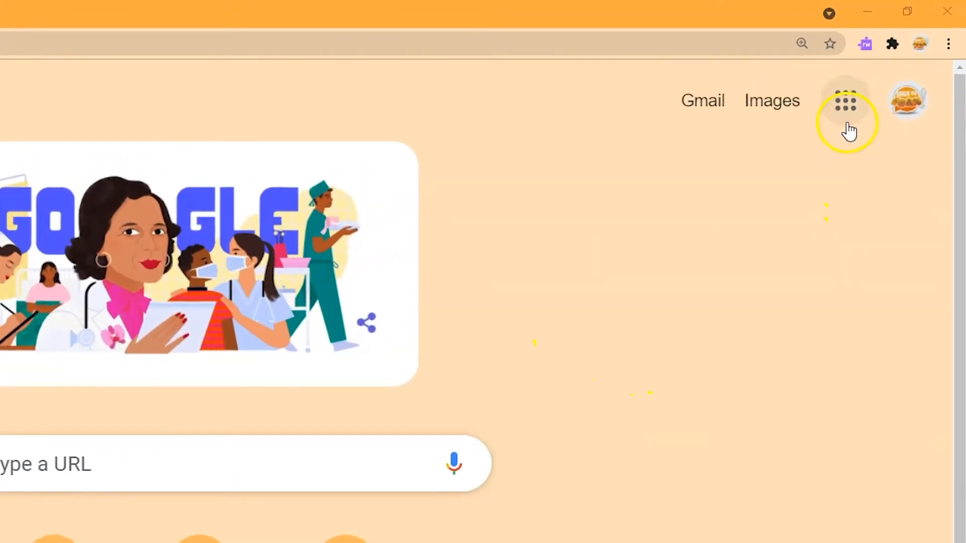
- Reach the Sheets start page from the Google apps list
click(846, 101)
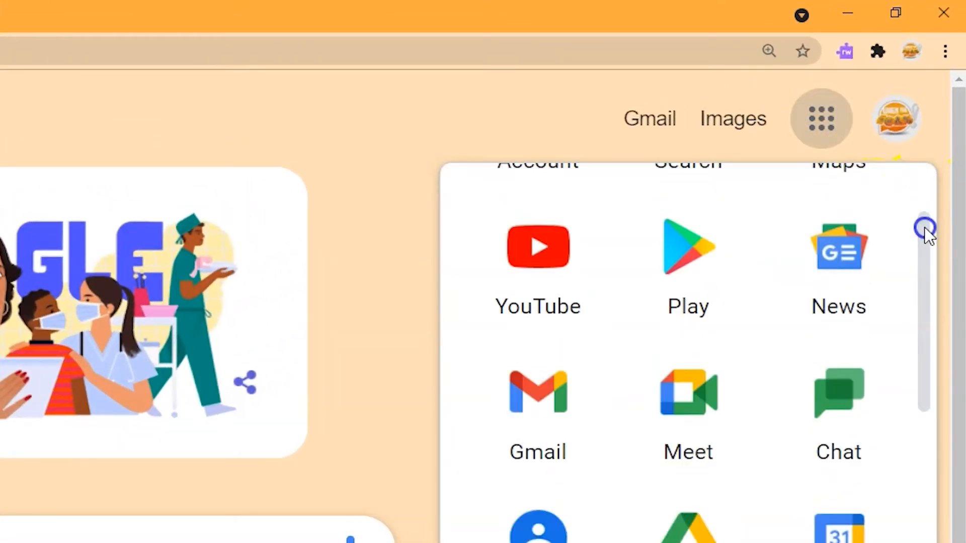
scroll(down, 3)
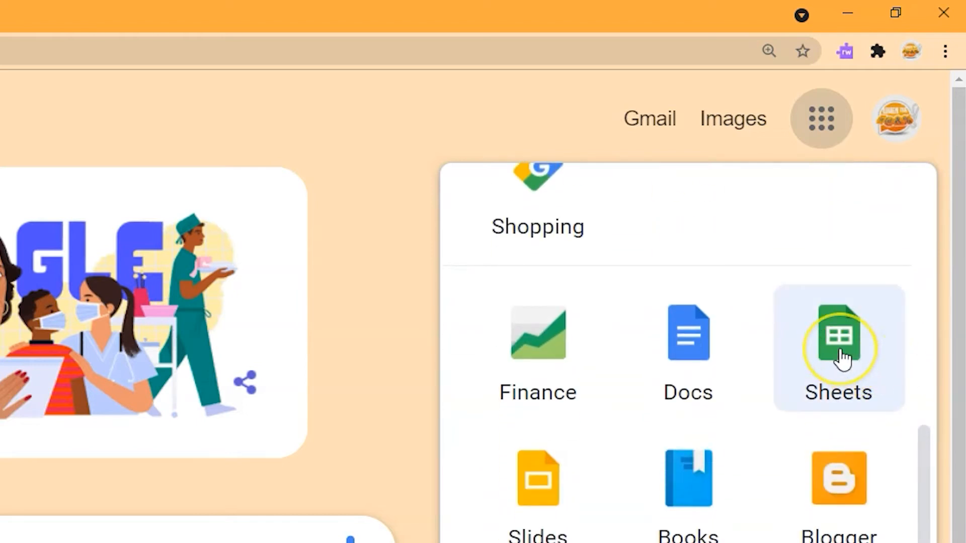
click(838, 333)
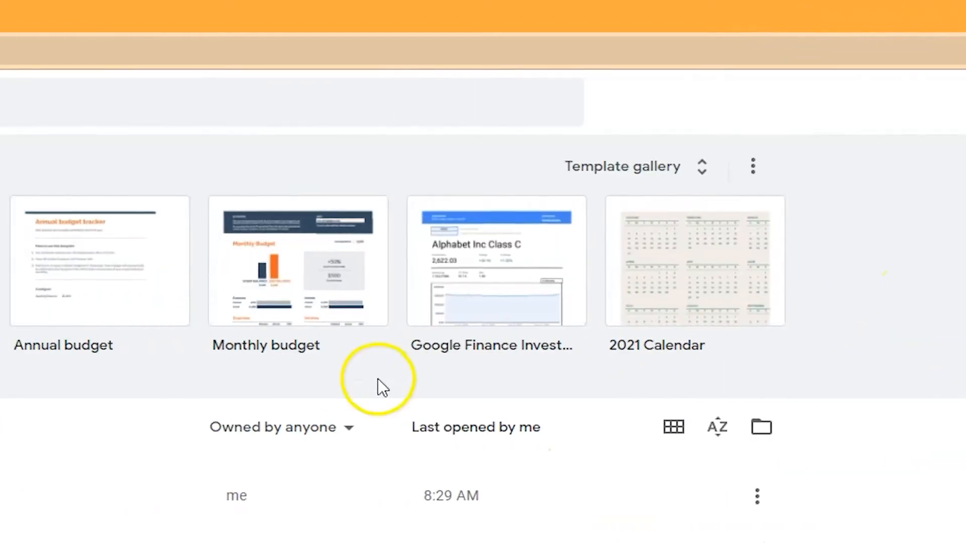
scroll(up, 3)
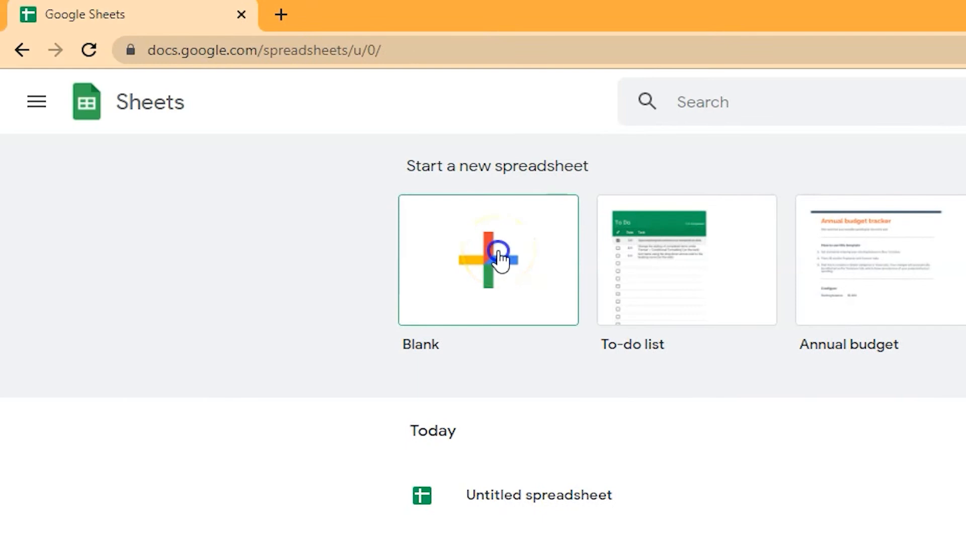
- Start a blank spreadsheet with headers 'Time (s)' in B2 and 'Position (m)' in C2
click(487, 260)
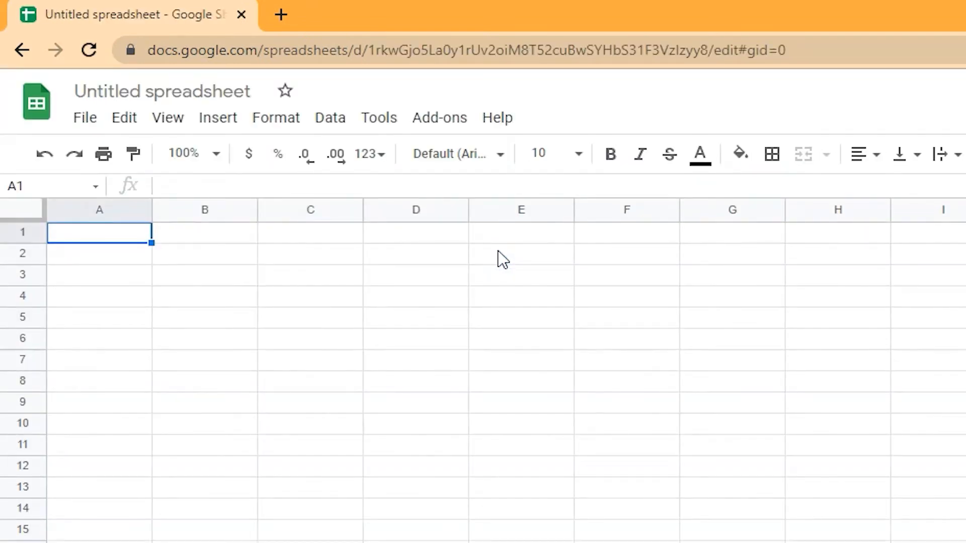
mouse_move(227, 265)
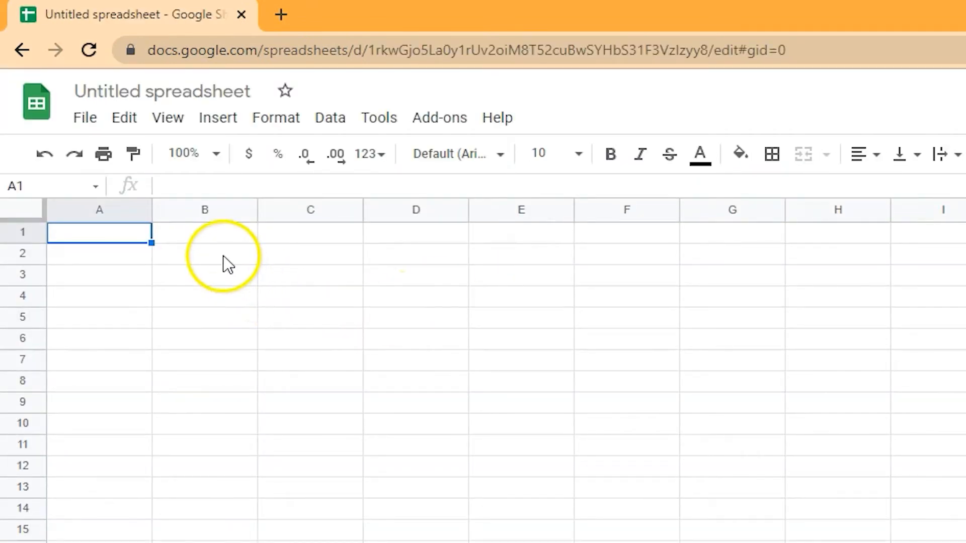
text(Time)
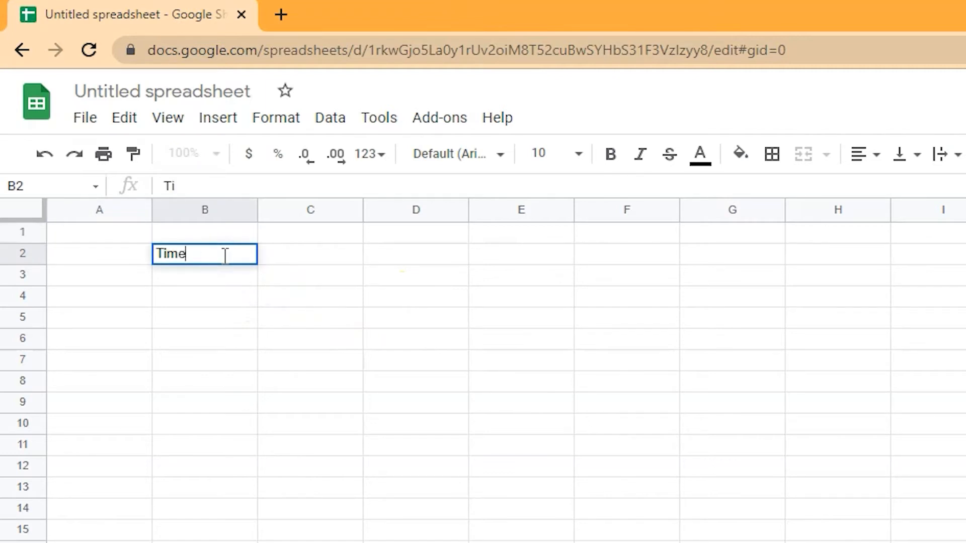
text((s))
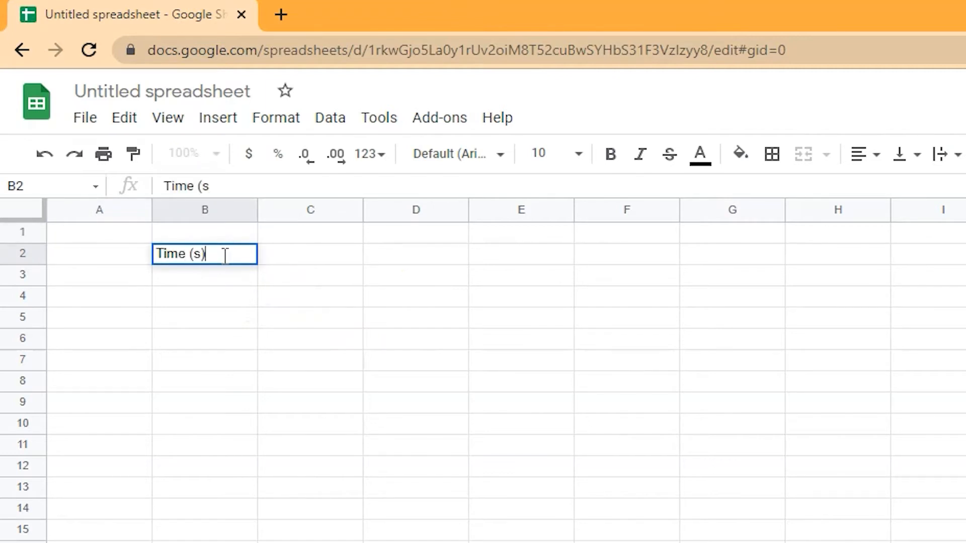
key(tab)
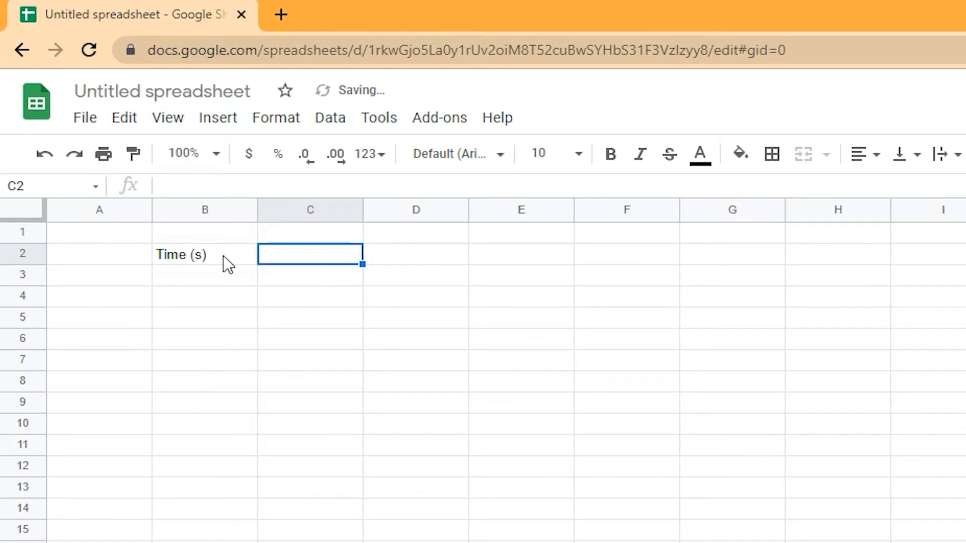
text(Posi)
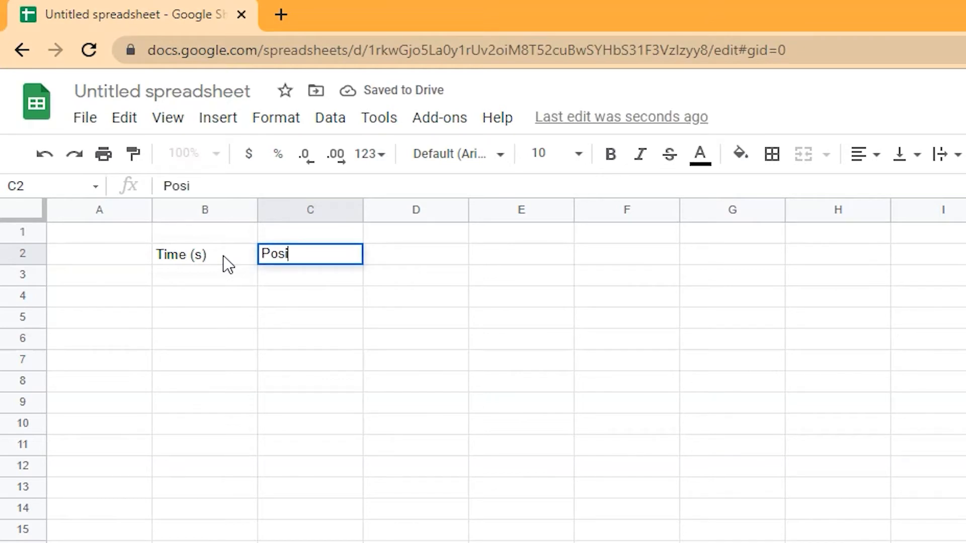
text(tion)
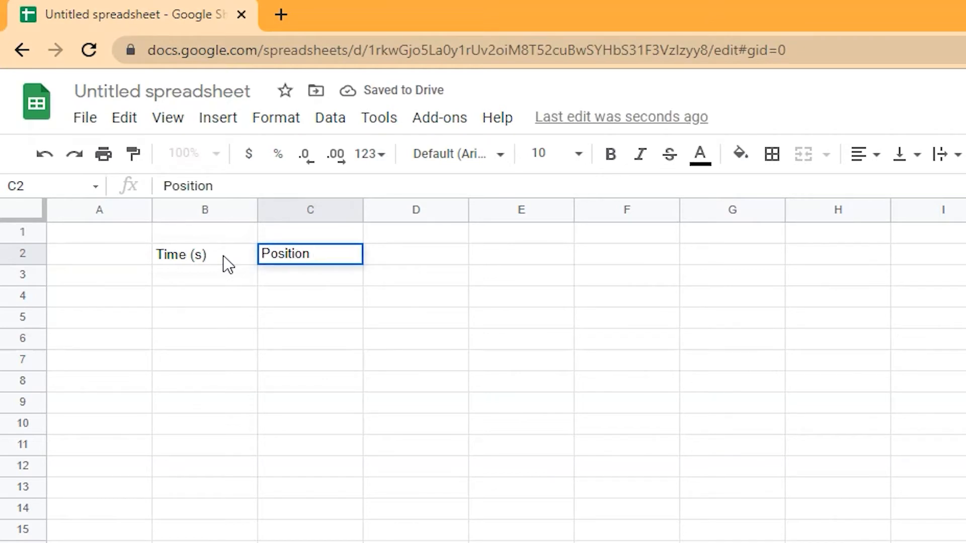
text((m))
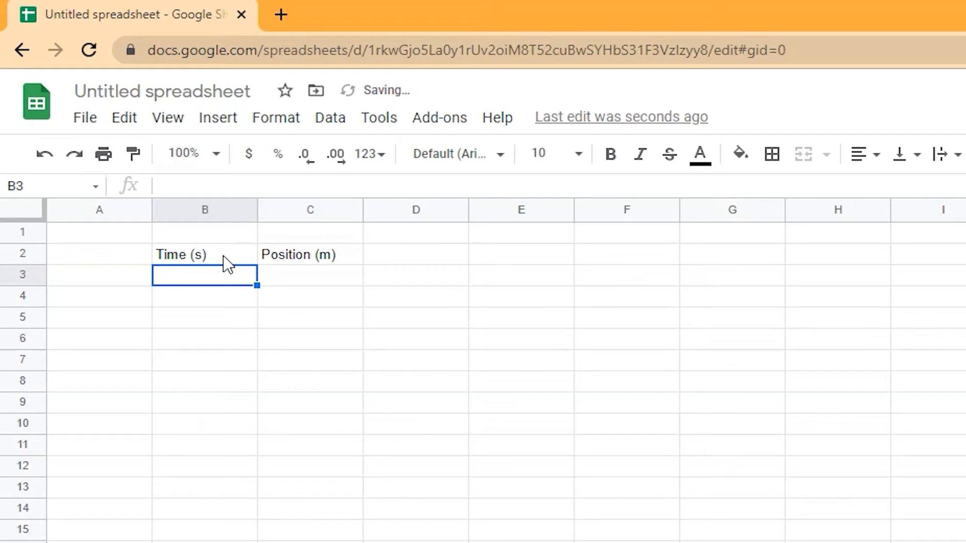
mouse_move(220, 284)
text(0)
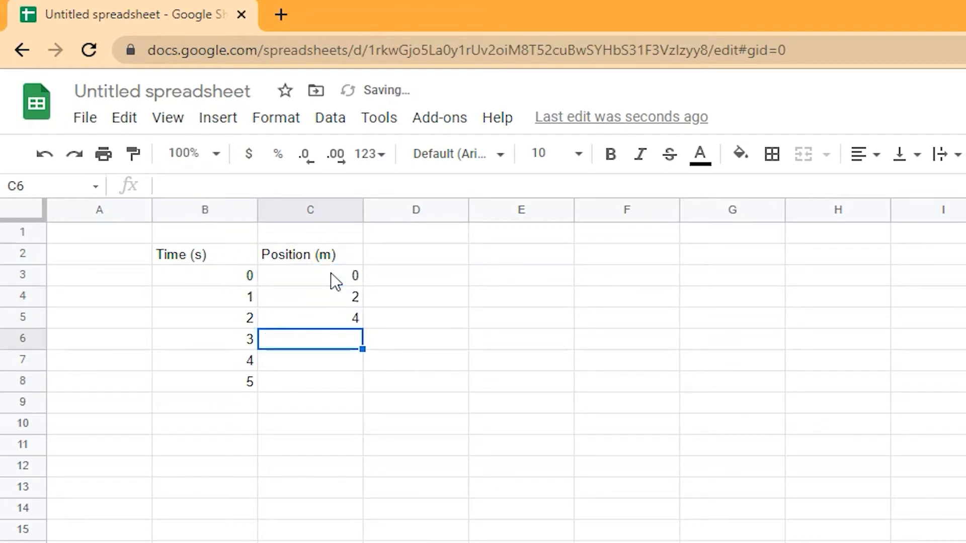
- Fill Time values 0–5 and Position values 0, 2, 4, 6, 8, 10 below the headers
text(1)
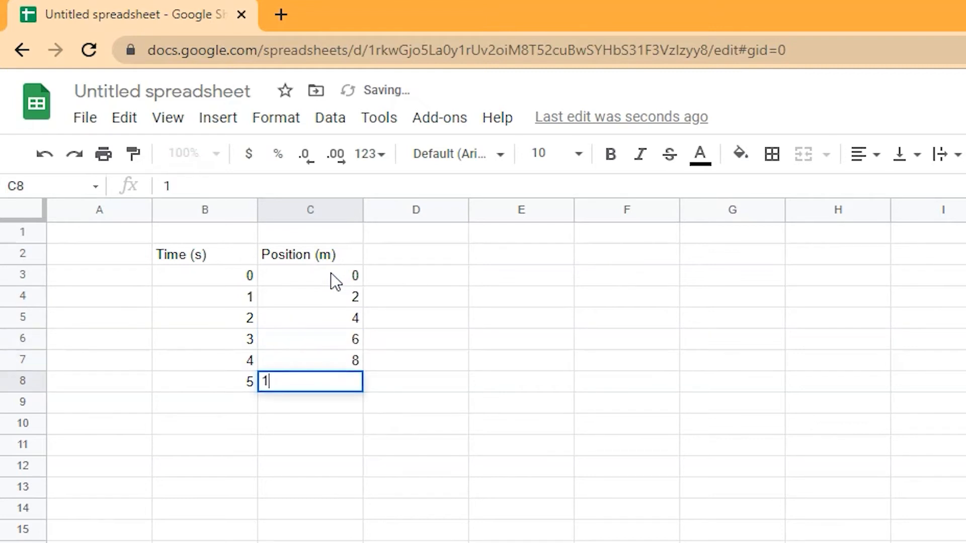
key(enter)
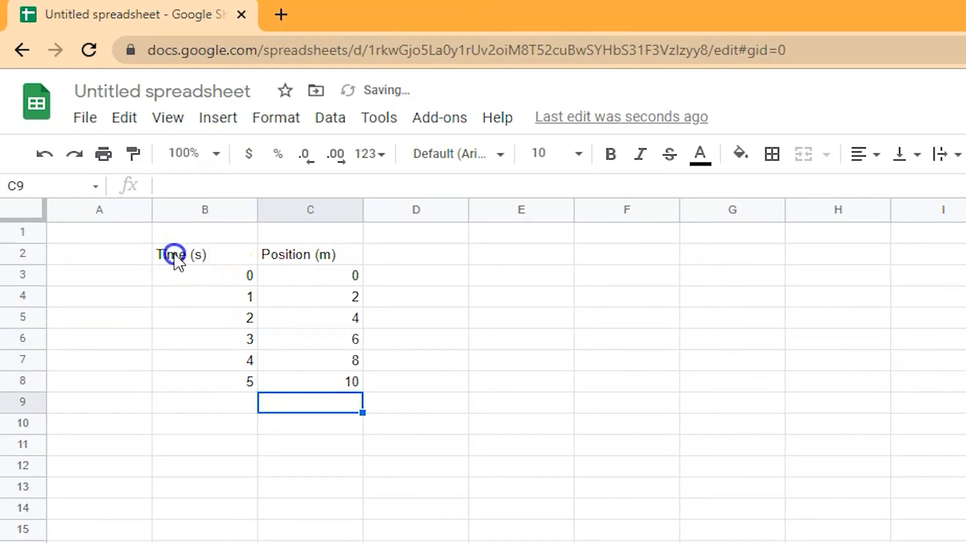
- Select the whole Time and Position table B2:C8 for centering and bold headers
click(204, 255)
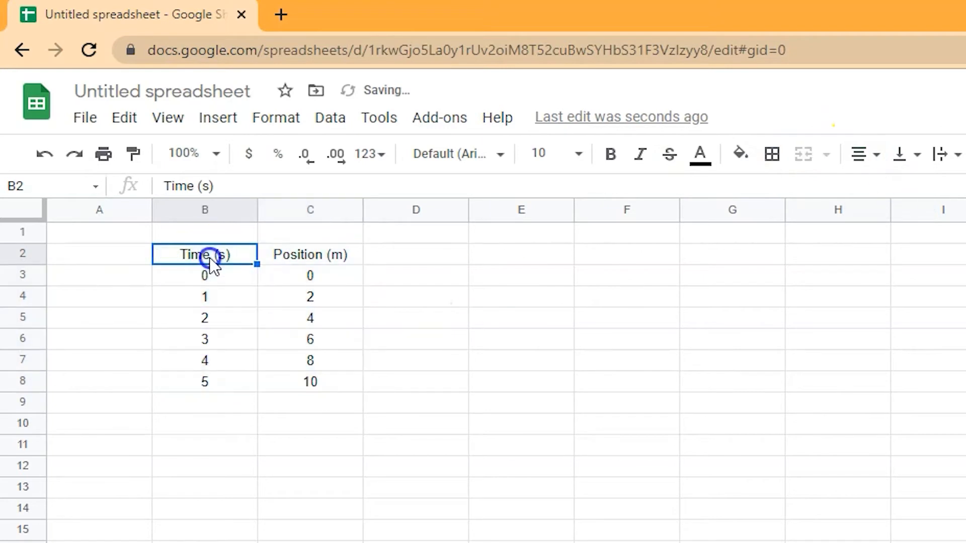
click(415, 360)
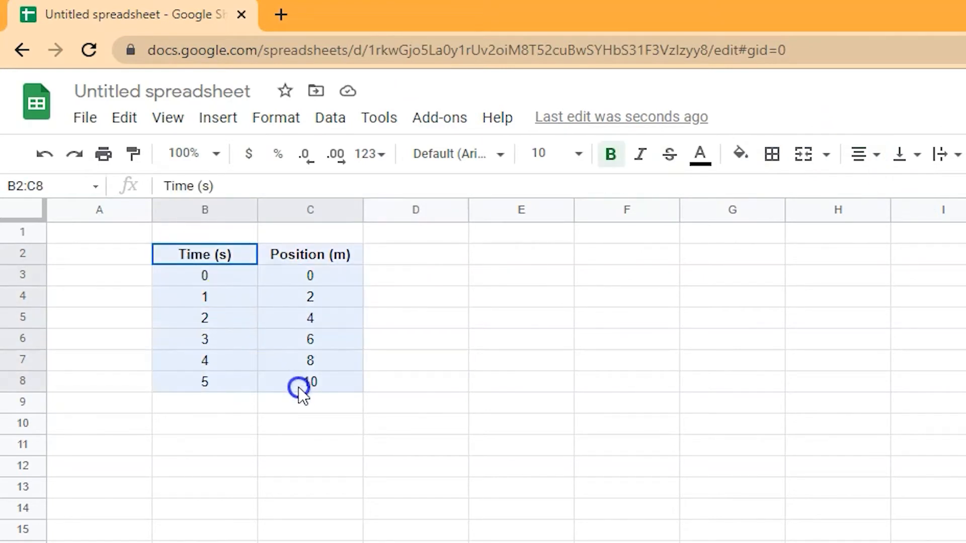
mouse_move(301, 331)
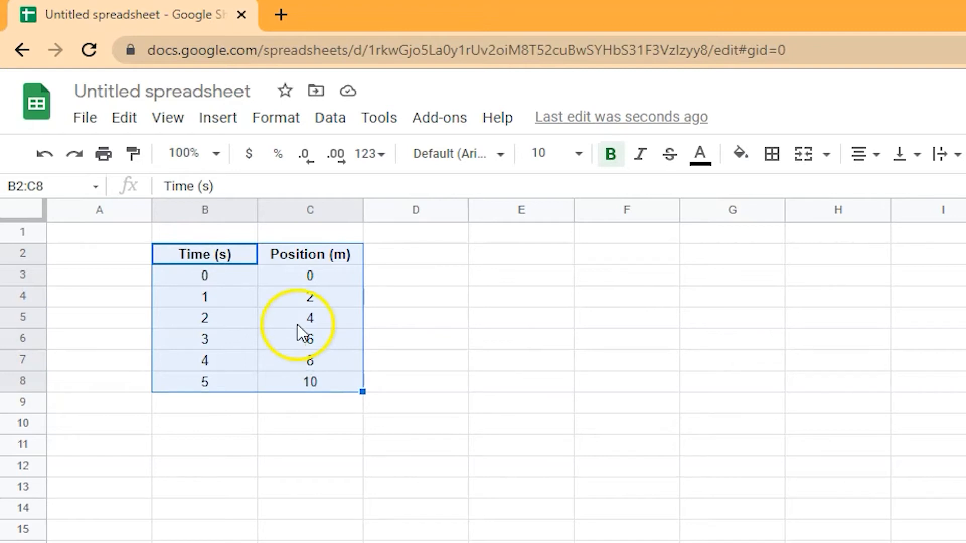
- Insert a scatter chart of Position (m) versus Time (s) from B2:C8
click(218, 117)
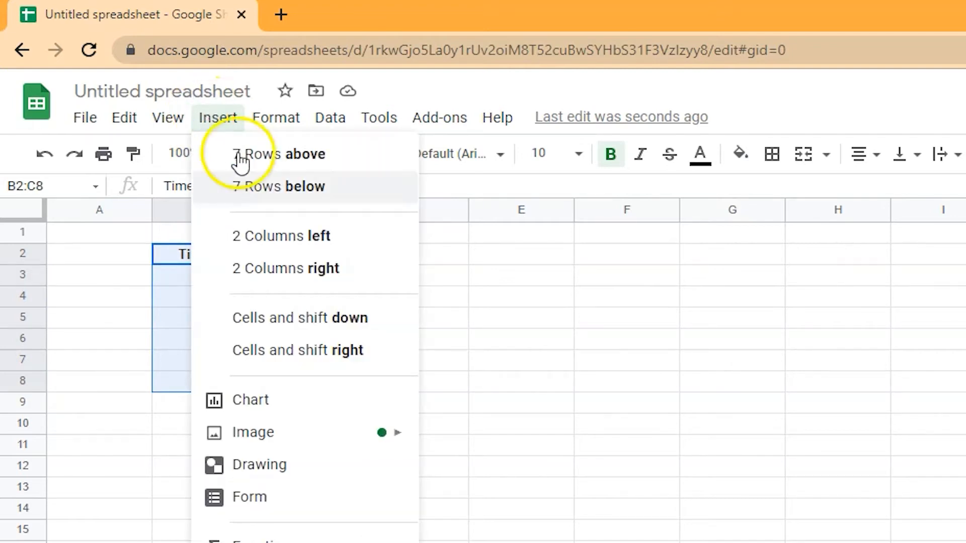
mouse_move(317, 403)
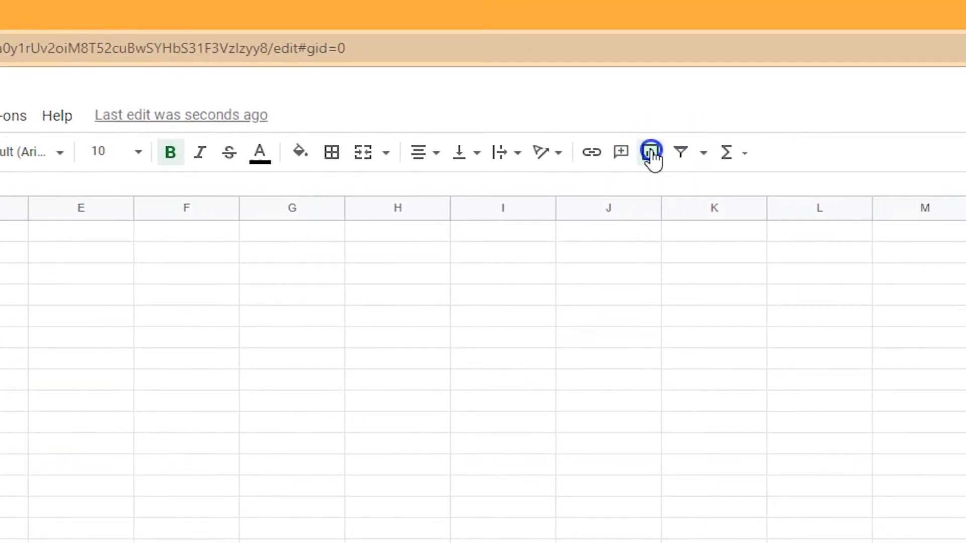
click(649, 152)
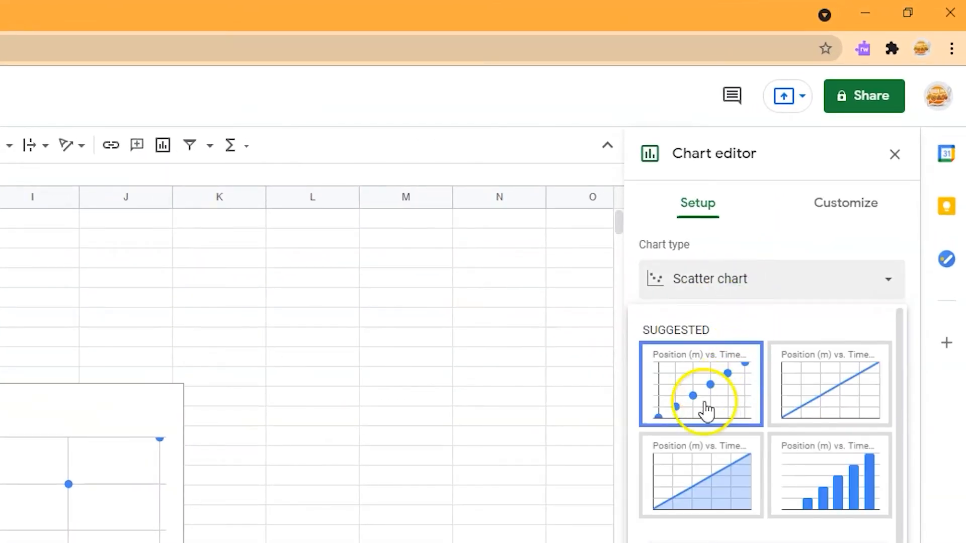
click(701, 383)
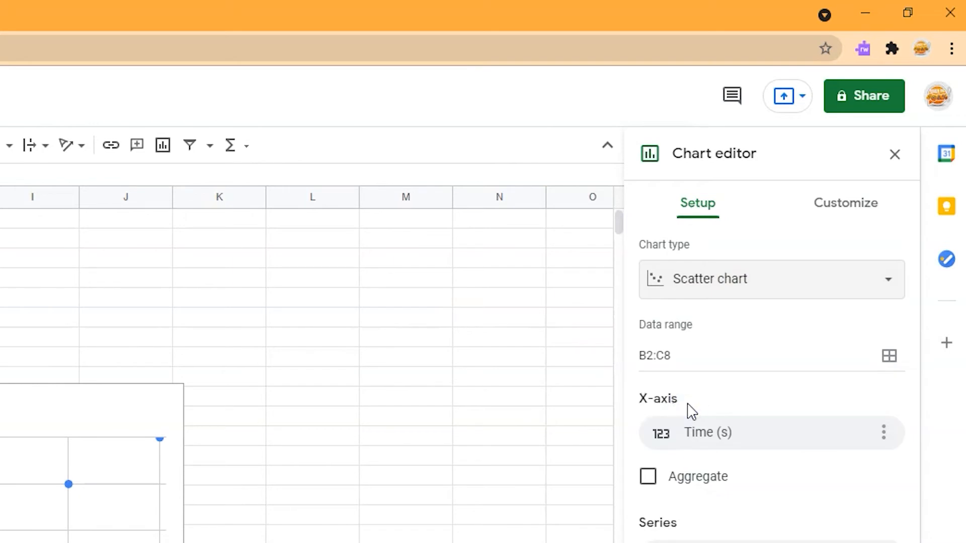
mouse_move(833, 365)
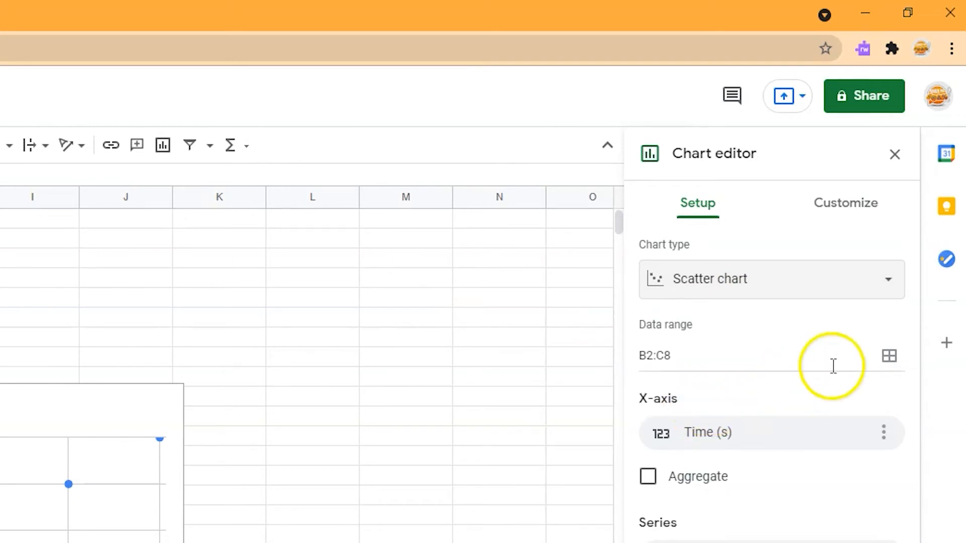
- Add a linear trendline to the Position series labelled with its equation
click(845, 202)
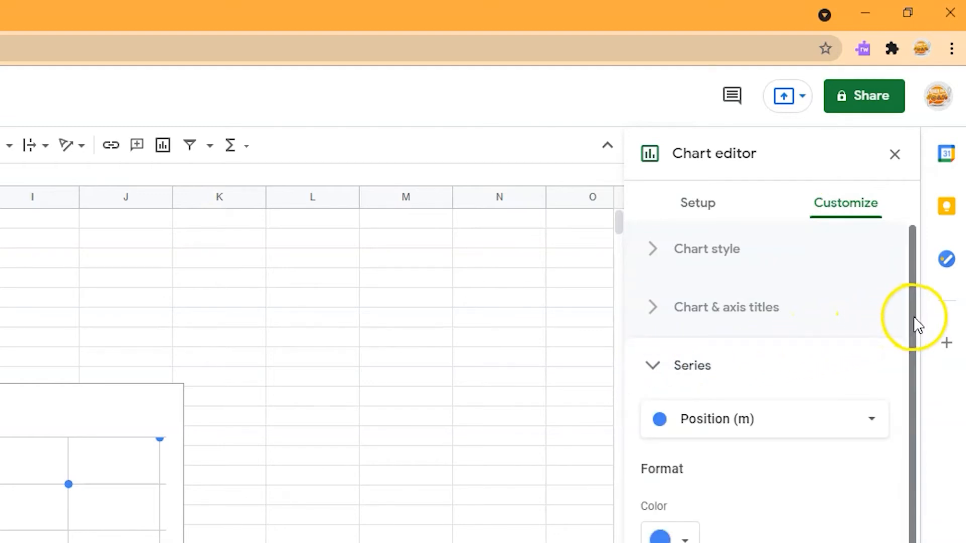
scroll(down, 3)
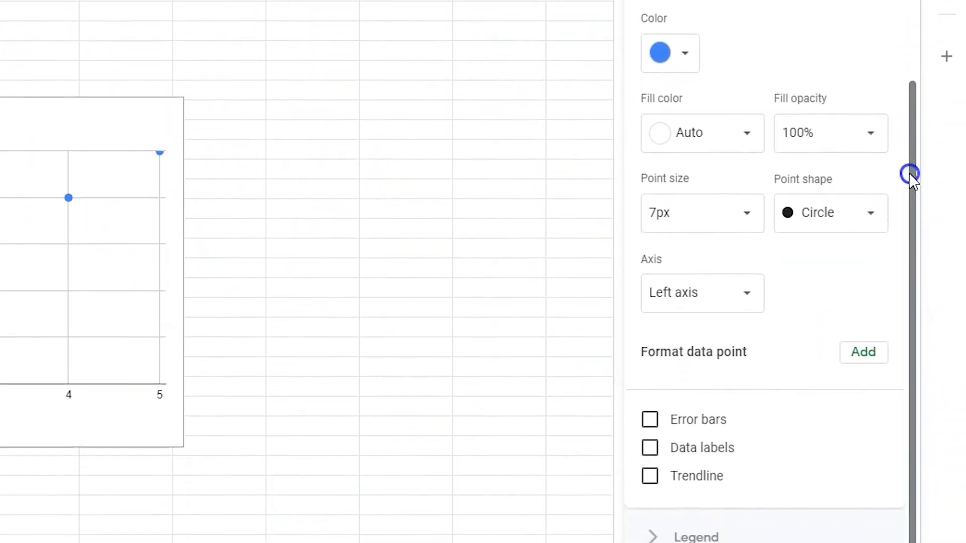
scroll(down, 3)
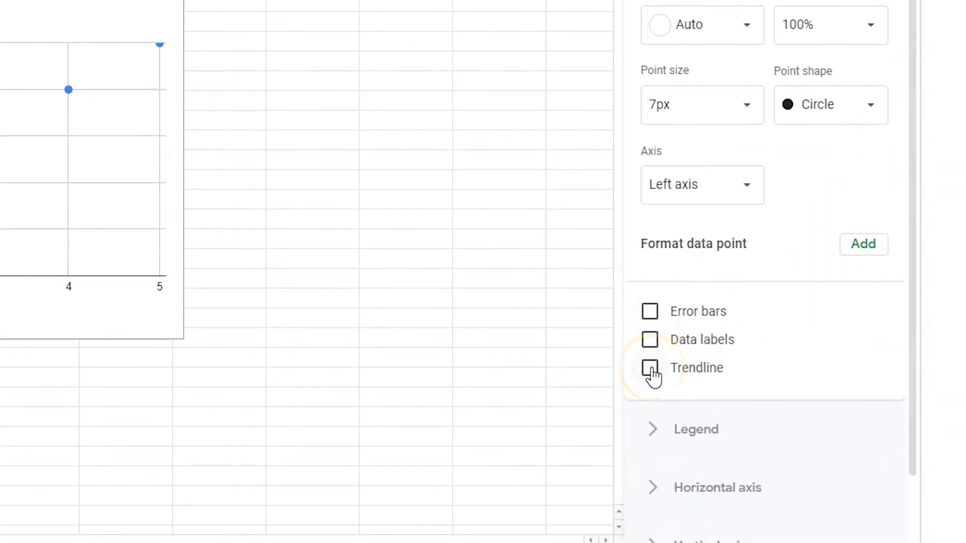
click(649, 368)
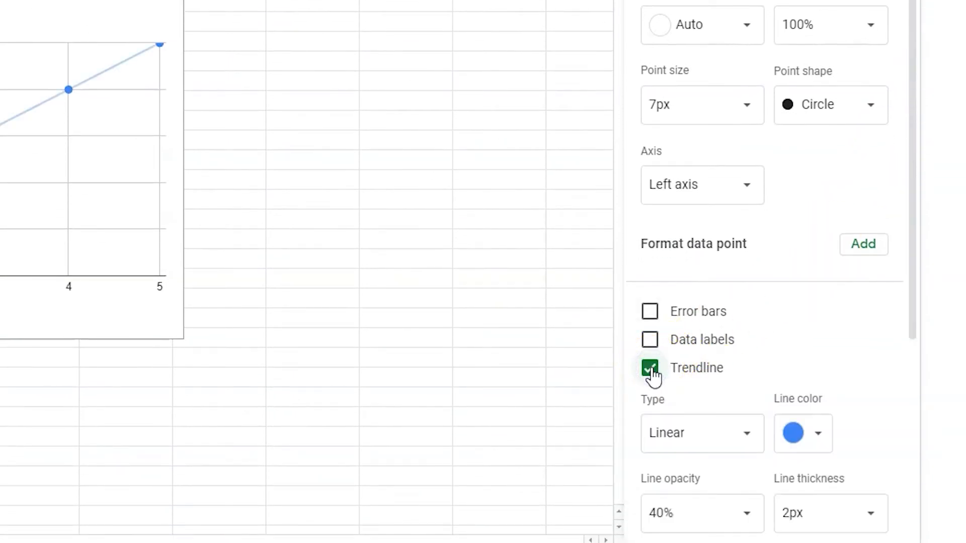
scroll(down, 3)
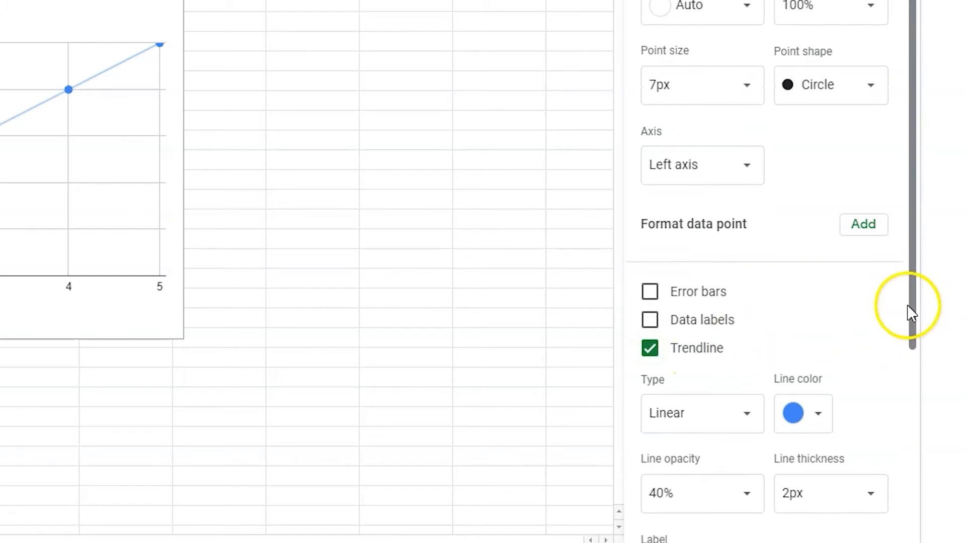
scroll(down, 3)
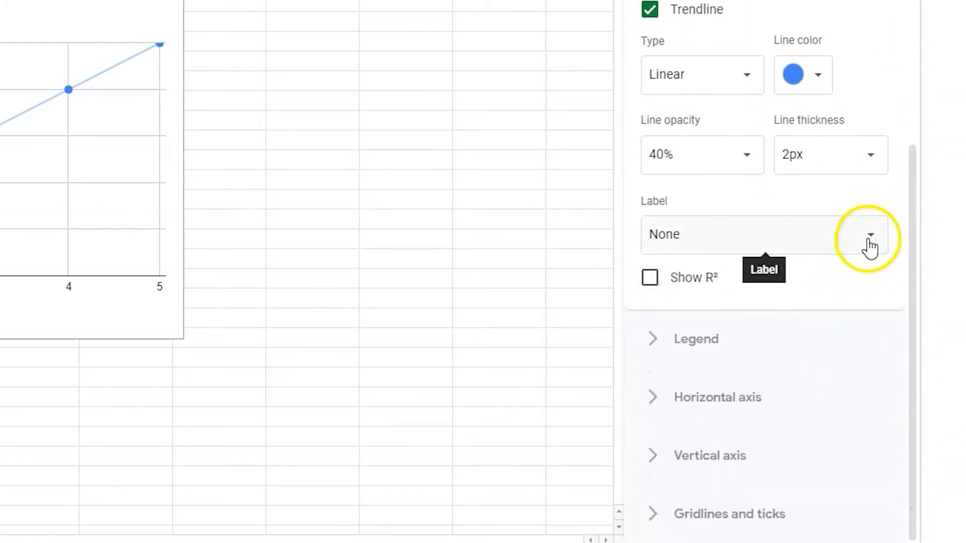
click(869, 234)
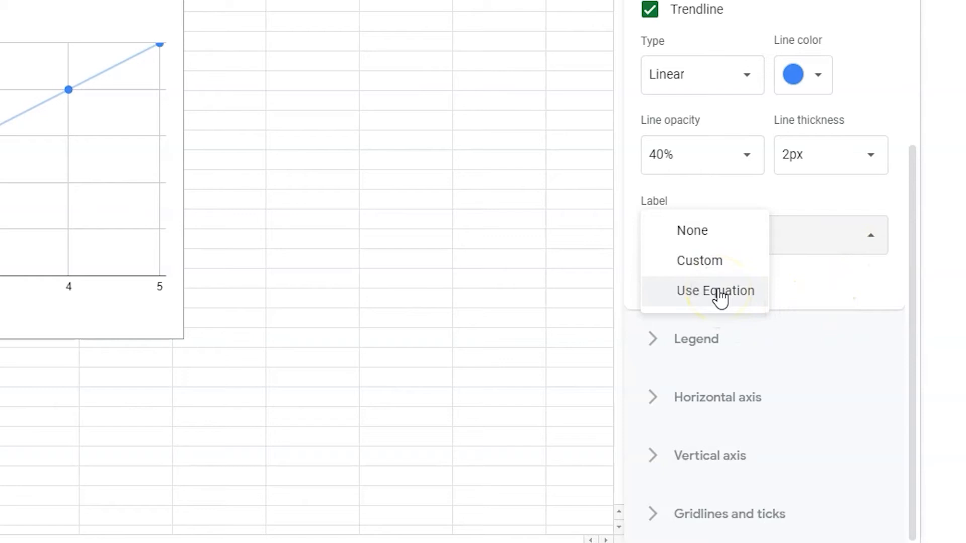
click(714, 290)
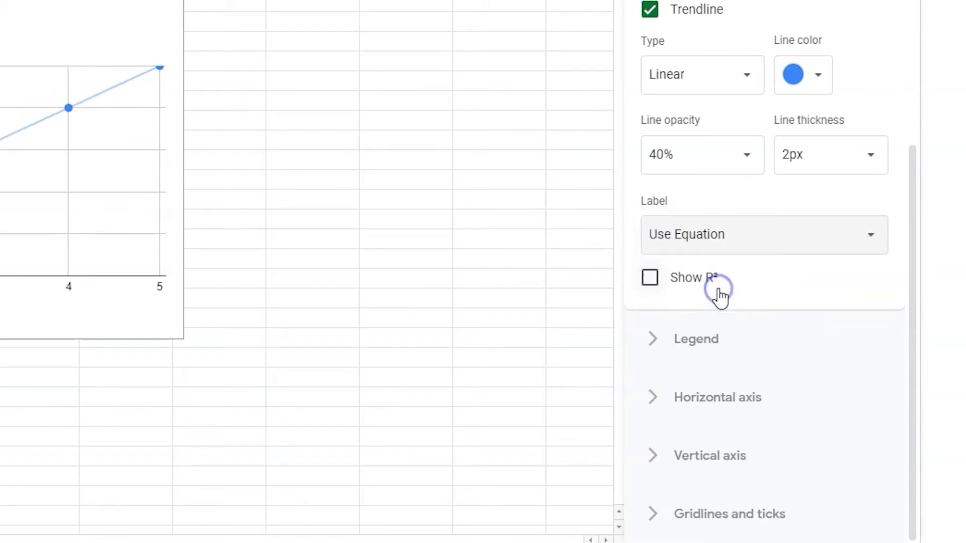
mouse_move(715, 293)
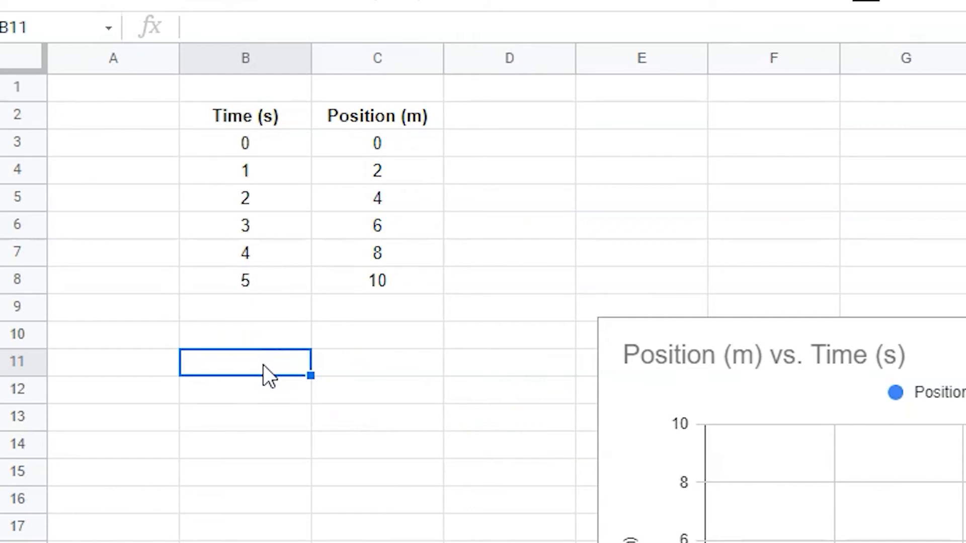
- Label B11 'Slope' and enter =SLOPE(C3:C8,B3:B8) in C11, giving 2
text(=)
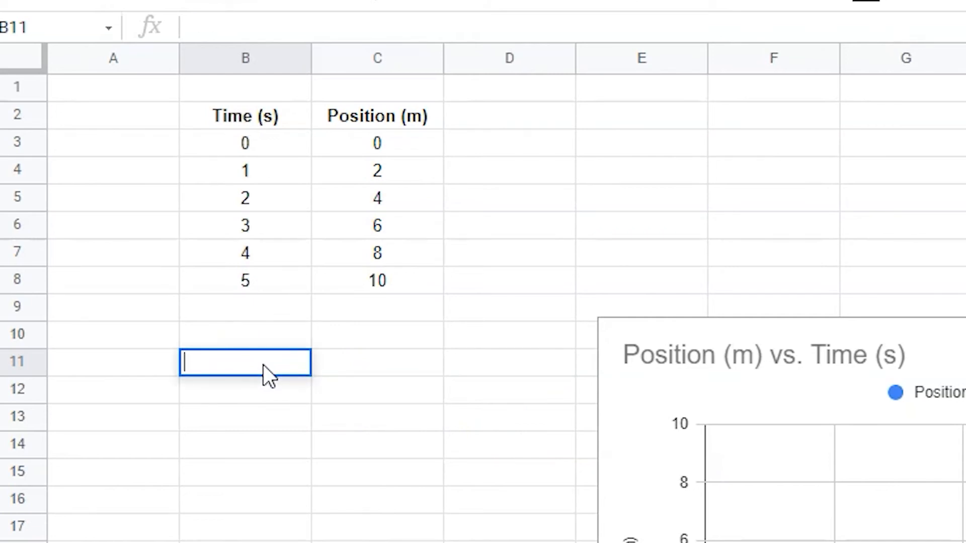
text(Slope)
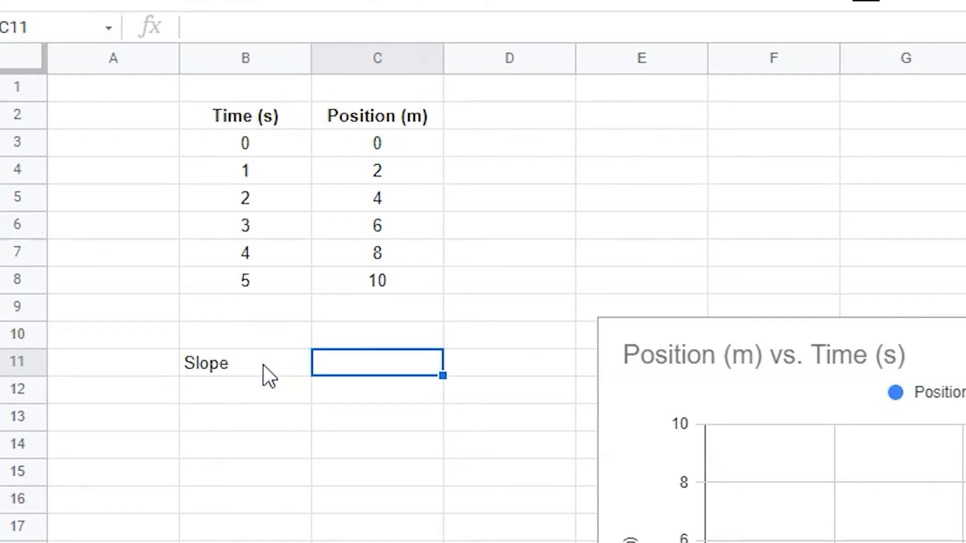
text(=slo)
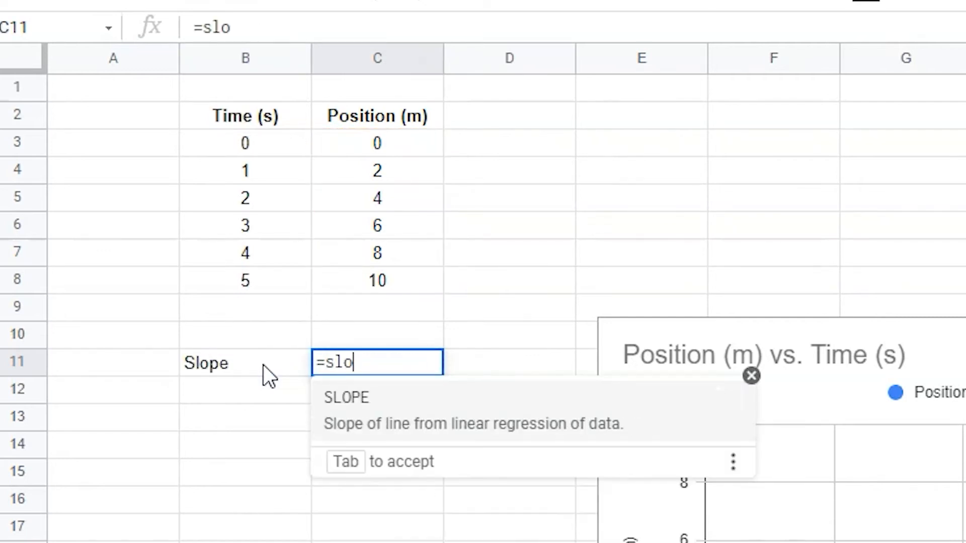
key(Tab)
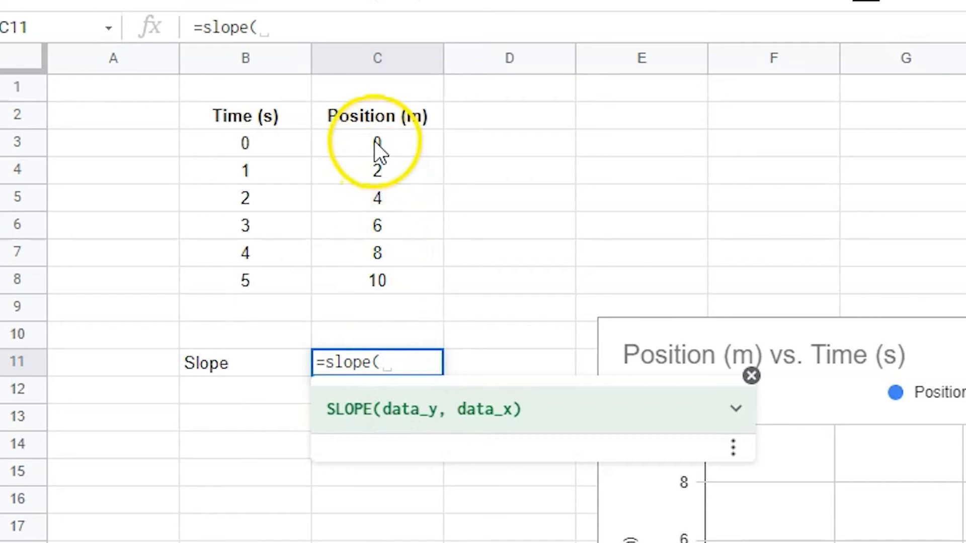
drag(378, 142, 377, 197)
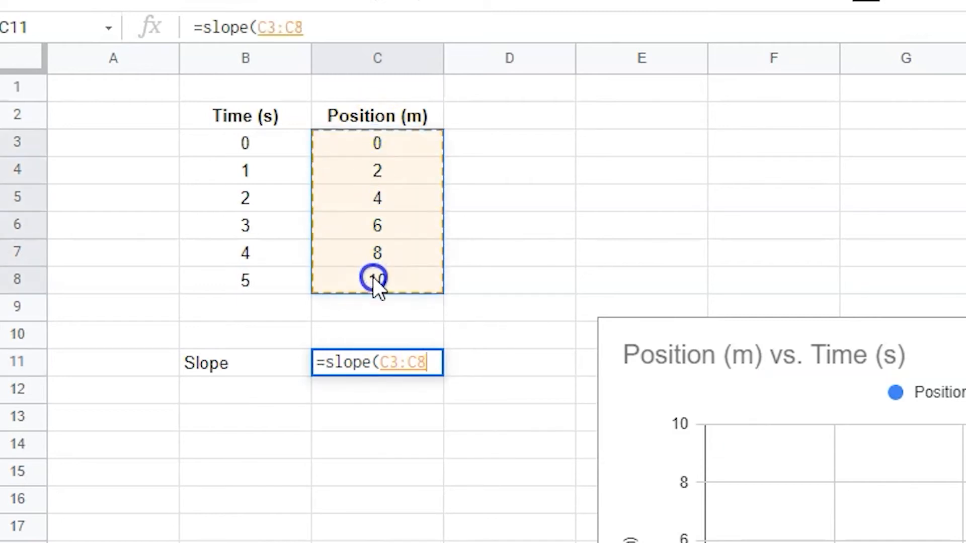
text(,)
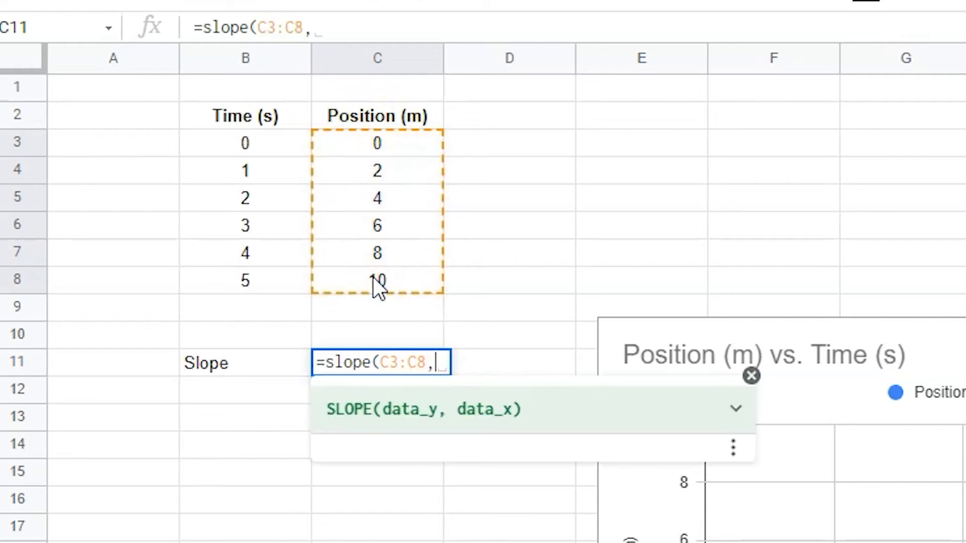
mouse_move(502, 429)
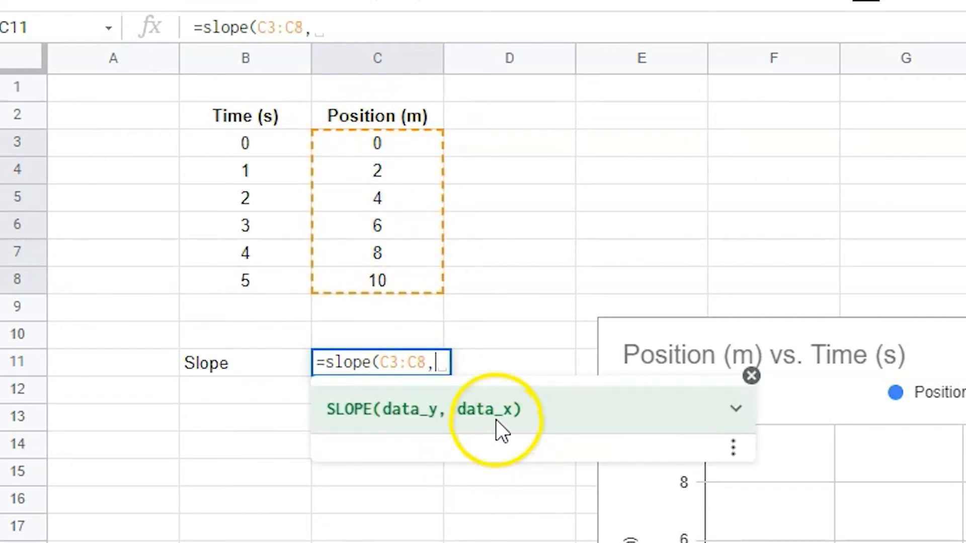
mouse_move(344, 386)
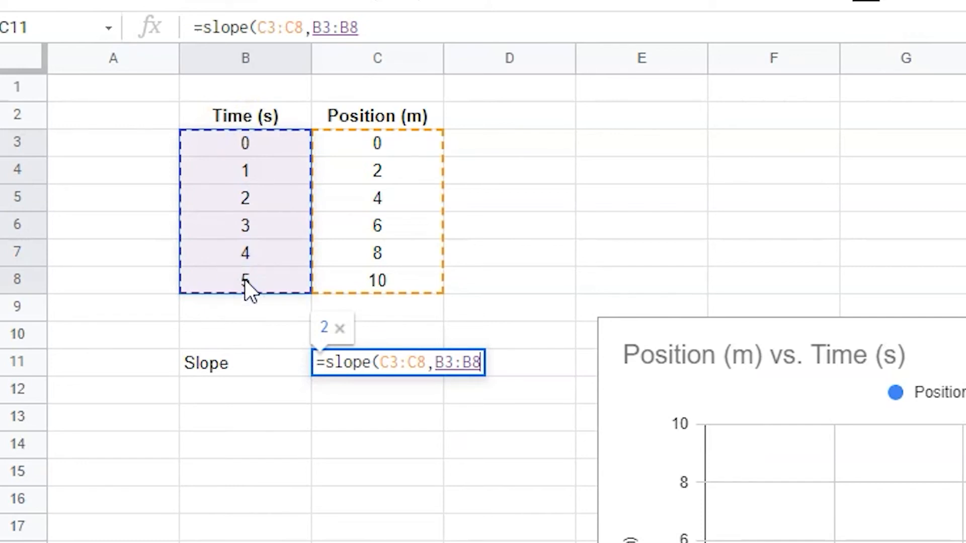
text())
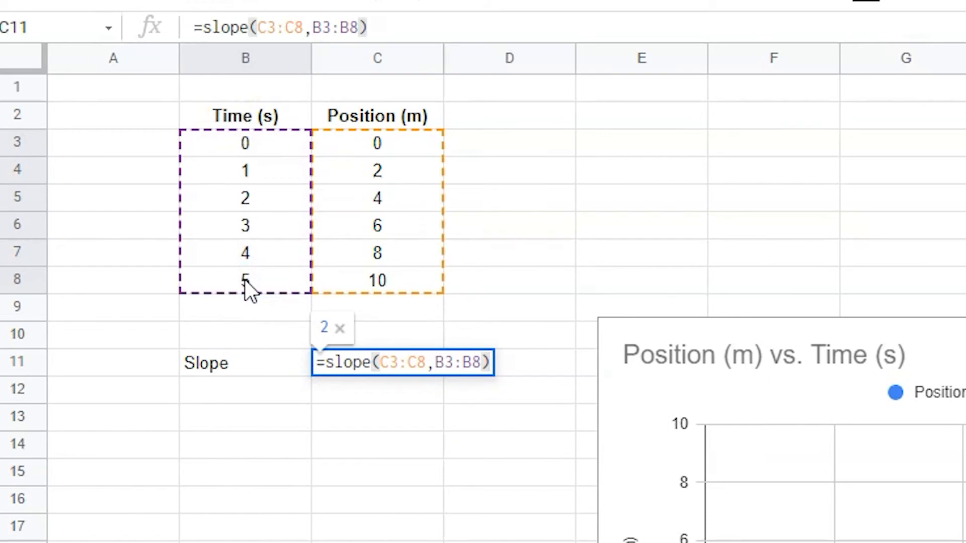
key(Return)
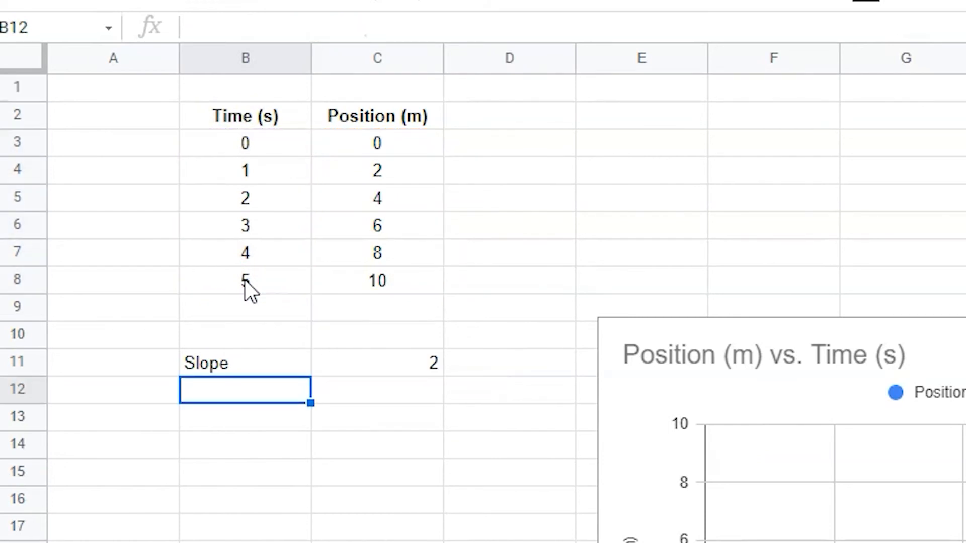
- Label B12 'Y-Intercept' and enter =INTERCEPT(C3:C8,B3:B8) in C12, giving 0
text(Y-I)
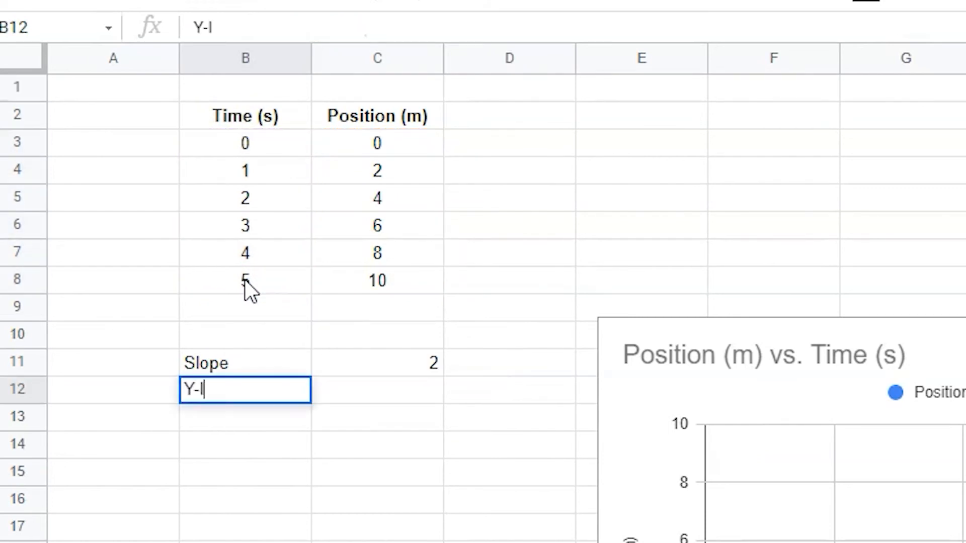
key(Tab)
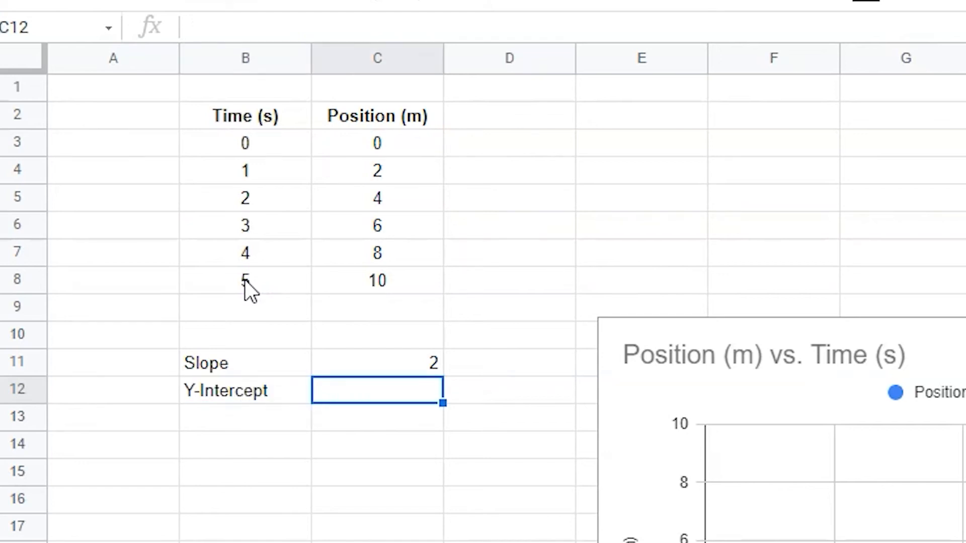
text(=)
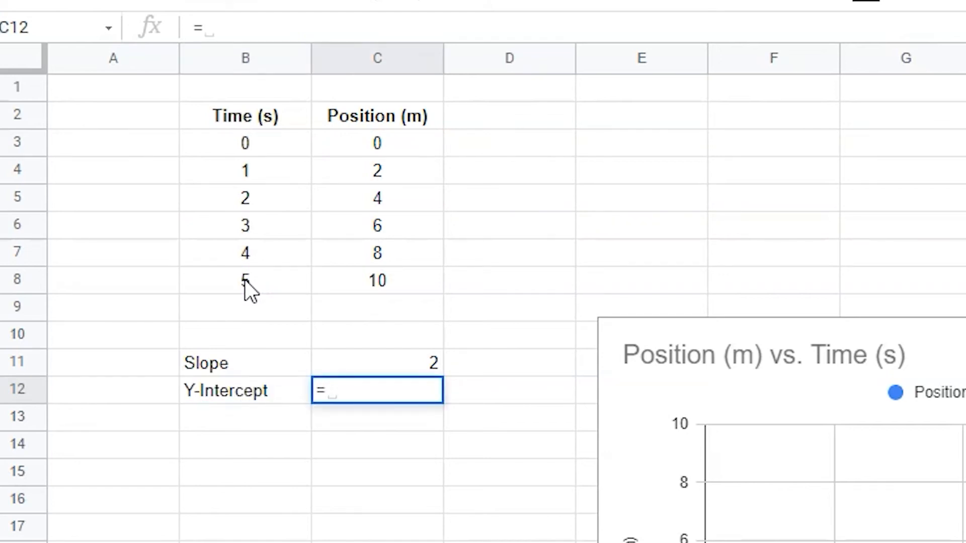
text(in)
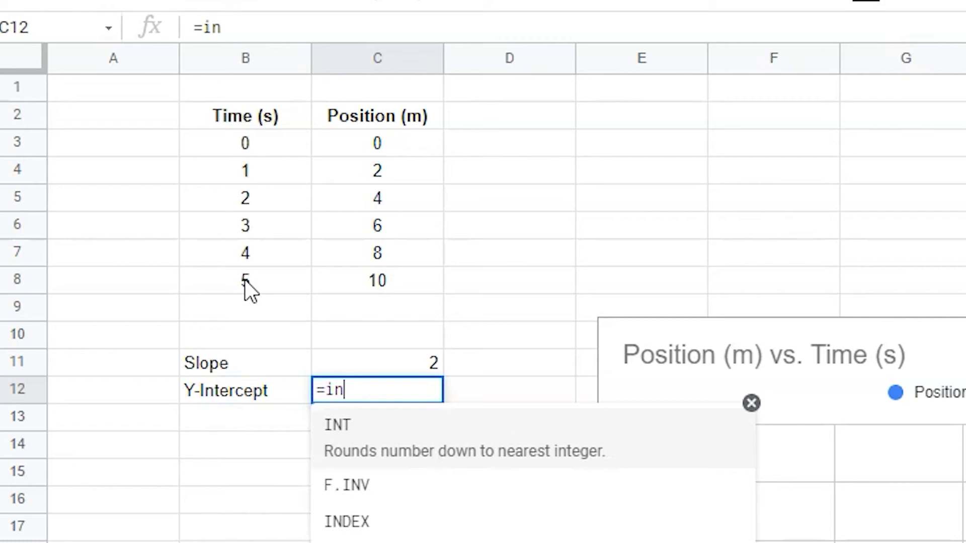
key(backspace)
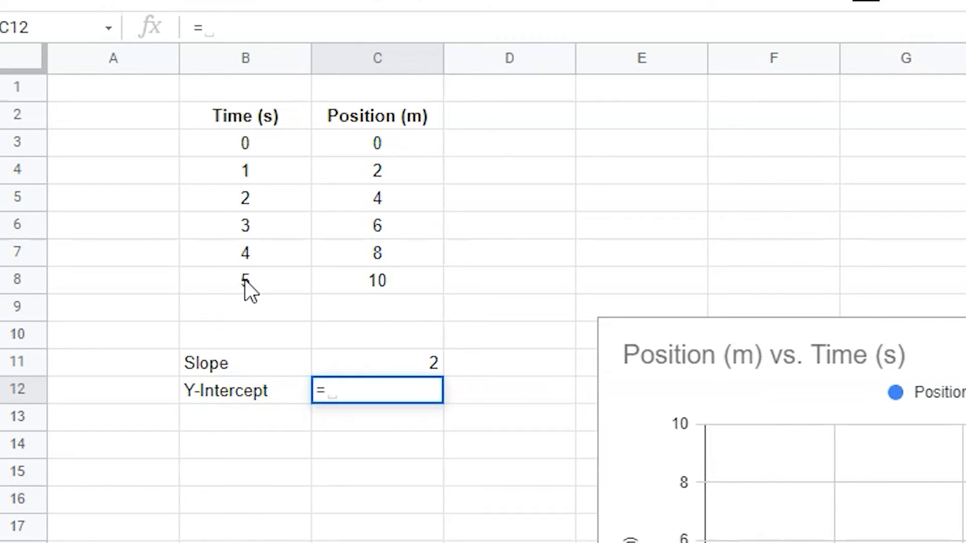
text(in)
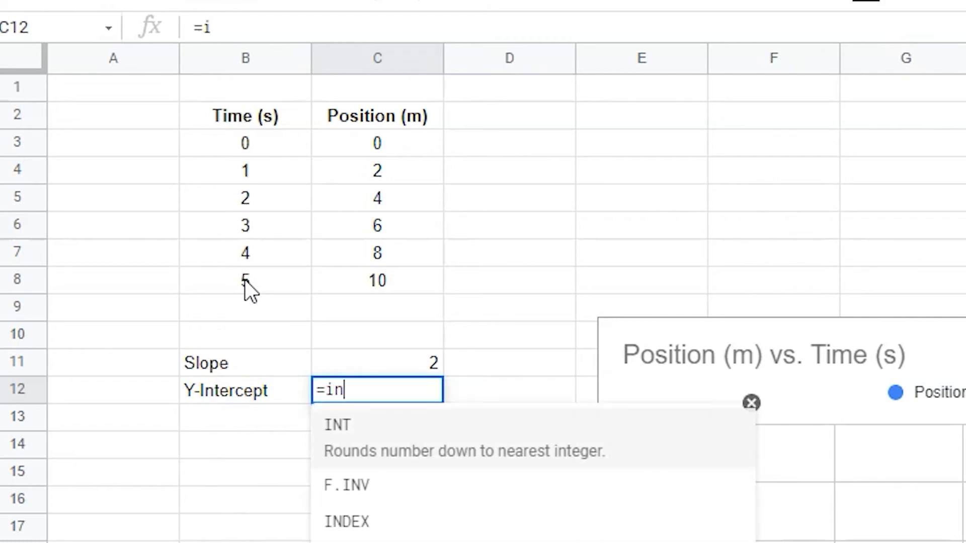
text(tercept()
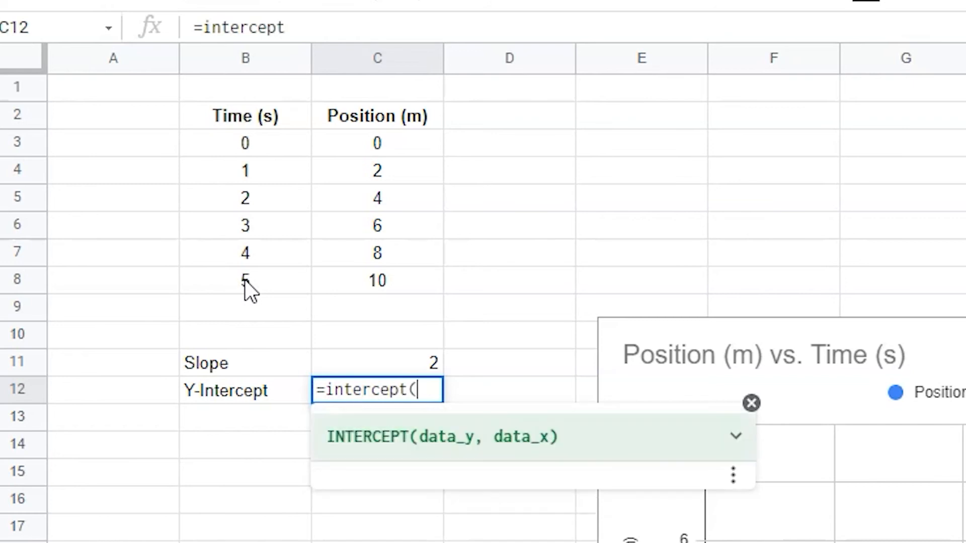
mouse_move(281, 370)
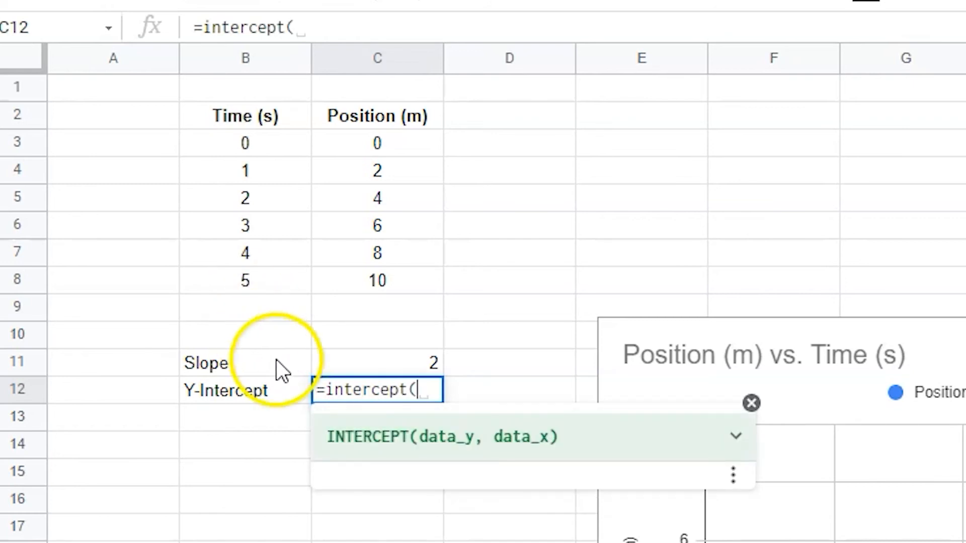
mouse_move(444, 438)
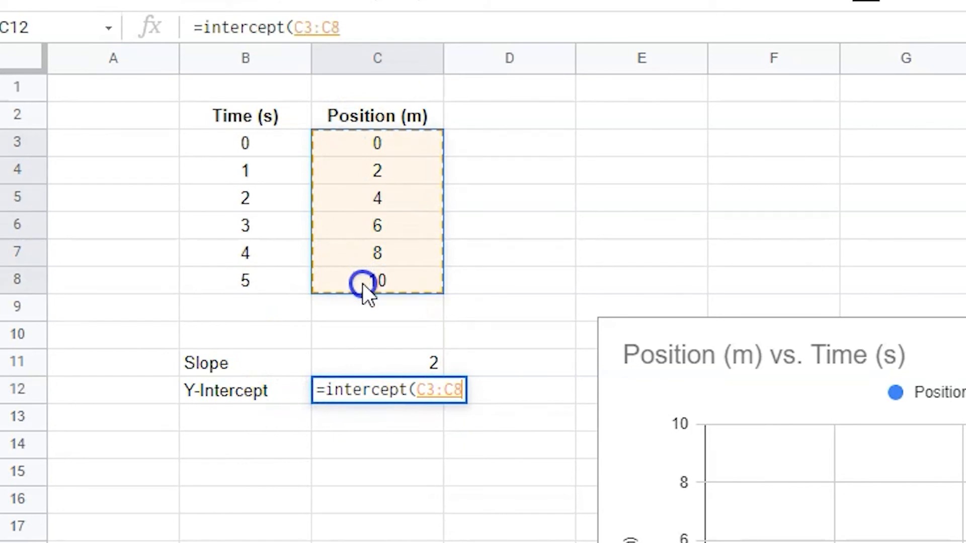
text(,B3:B8)
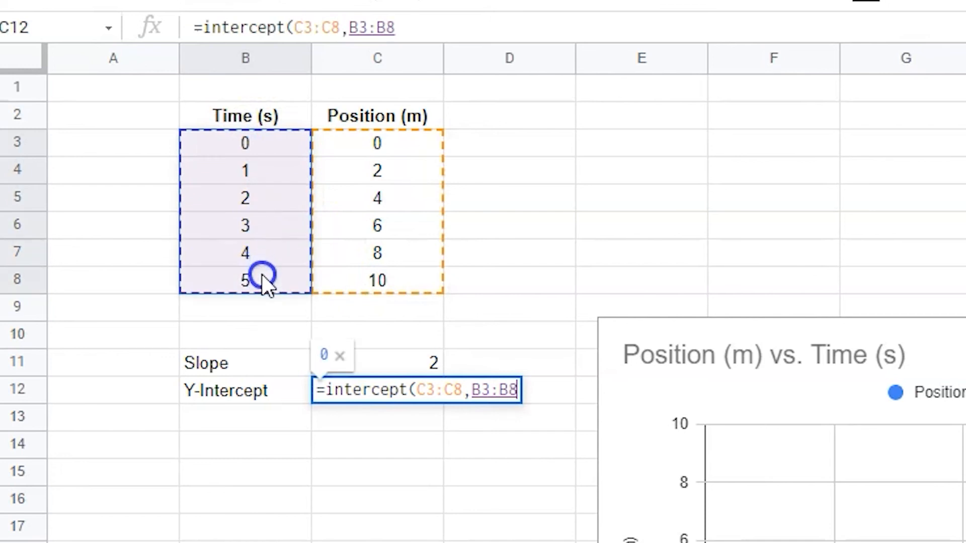
text())
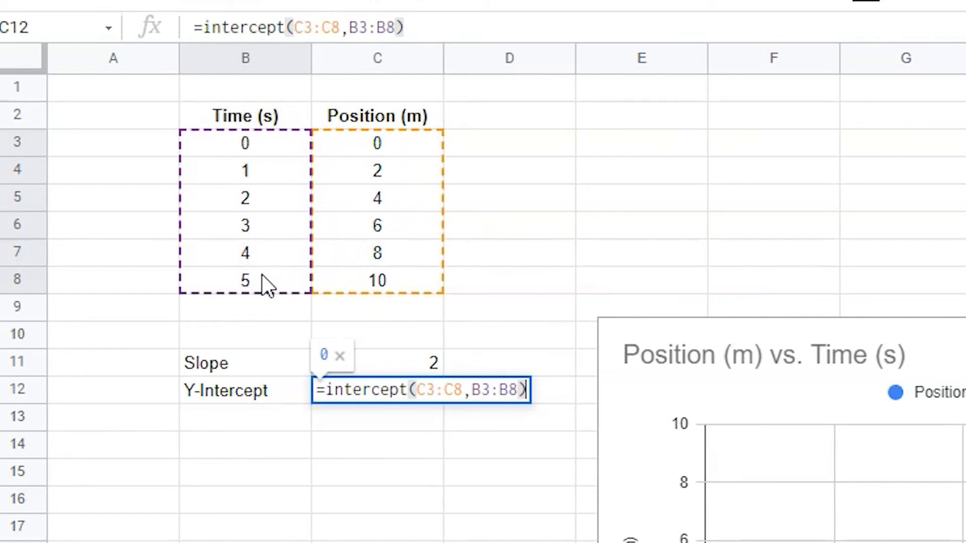
key(Return)
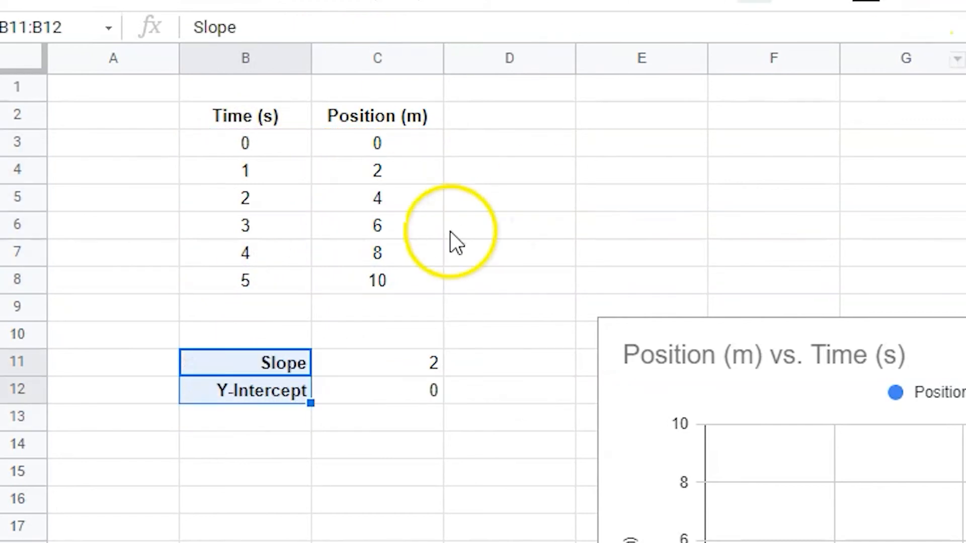
click(439, 363)
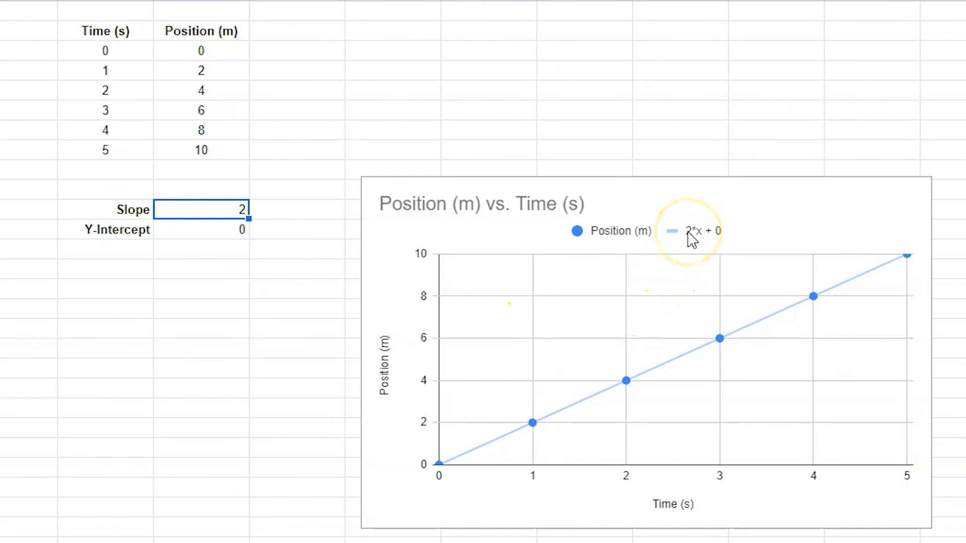
mouse_move(328, 369)
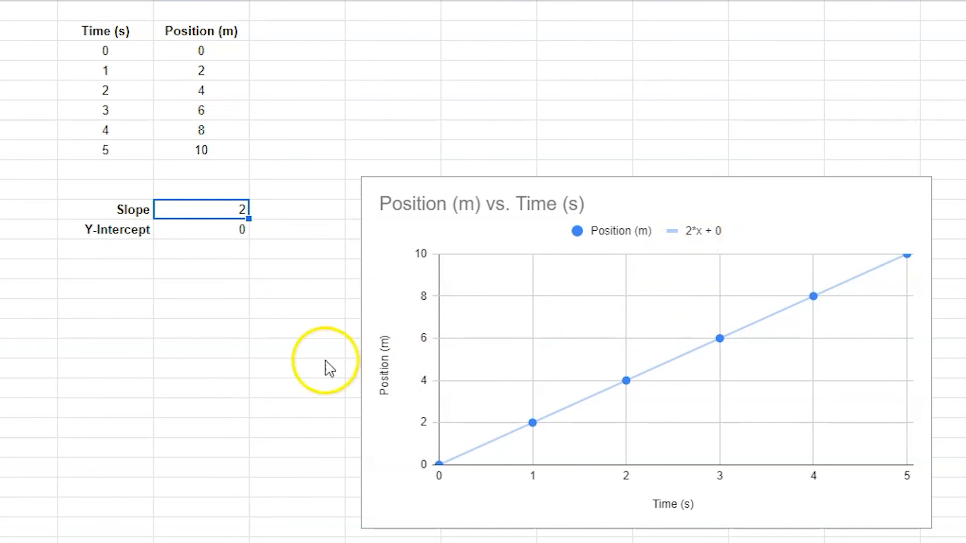
click(209, 230)
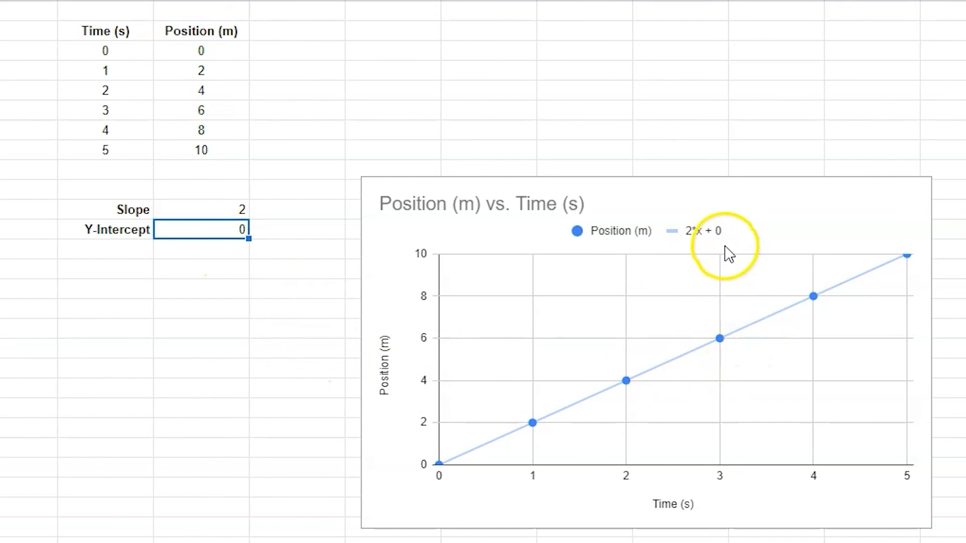
mouse_move(723, 241)
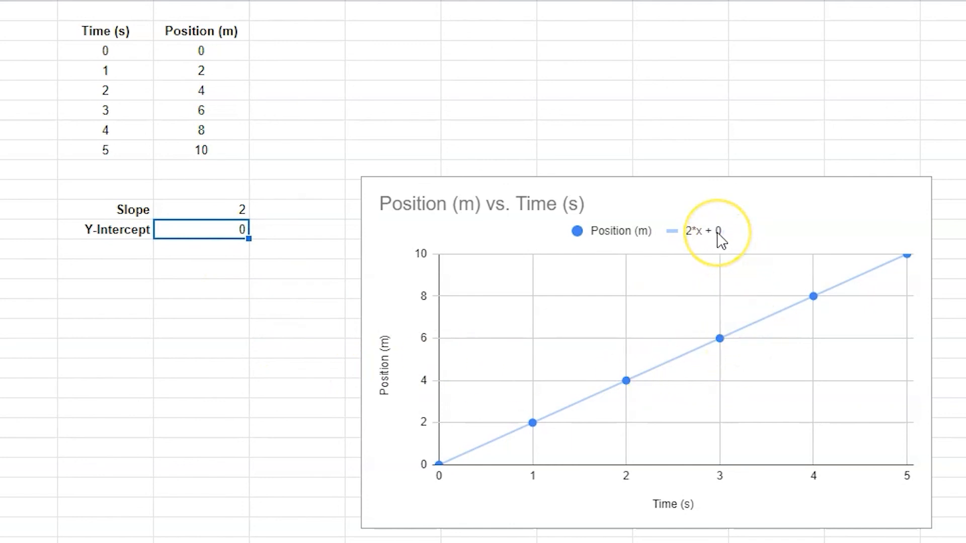
mouse_move(720, 240)
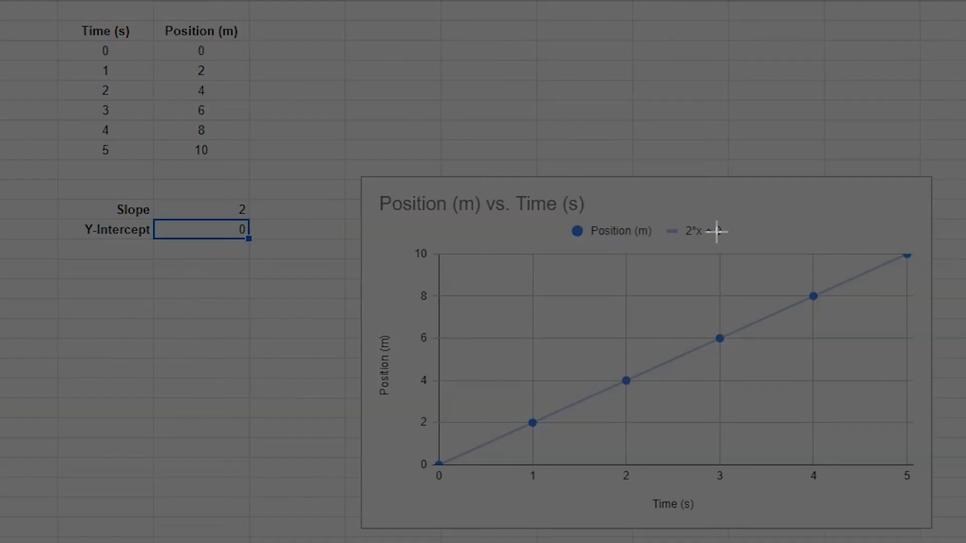
mouse_move(358, 177)
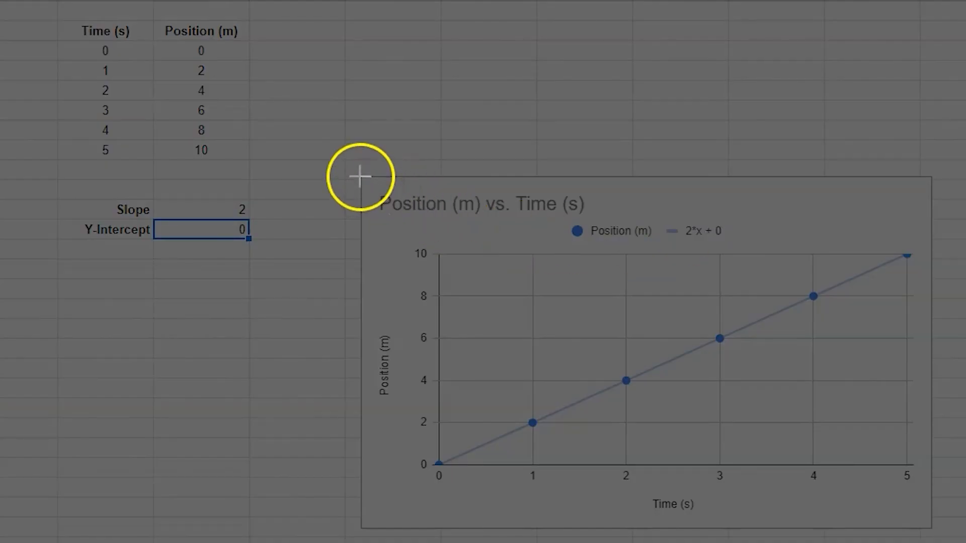